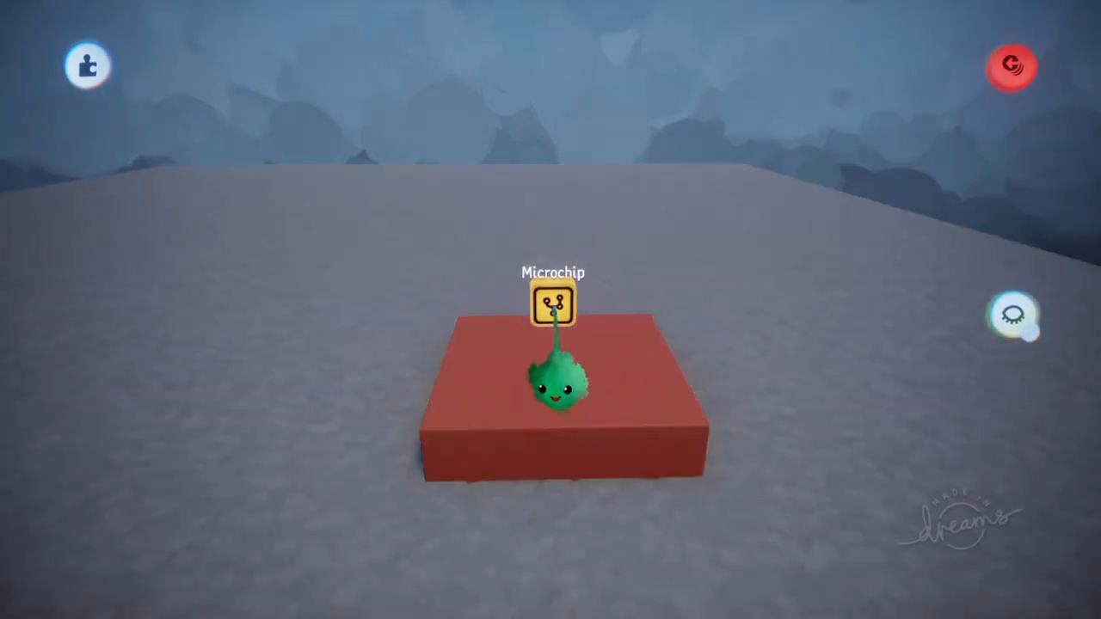
Step: Stamp a Blank Puppet (Basic) and show its Puppet Behaviour settings
left_click(553, 302)
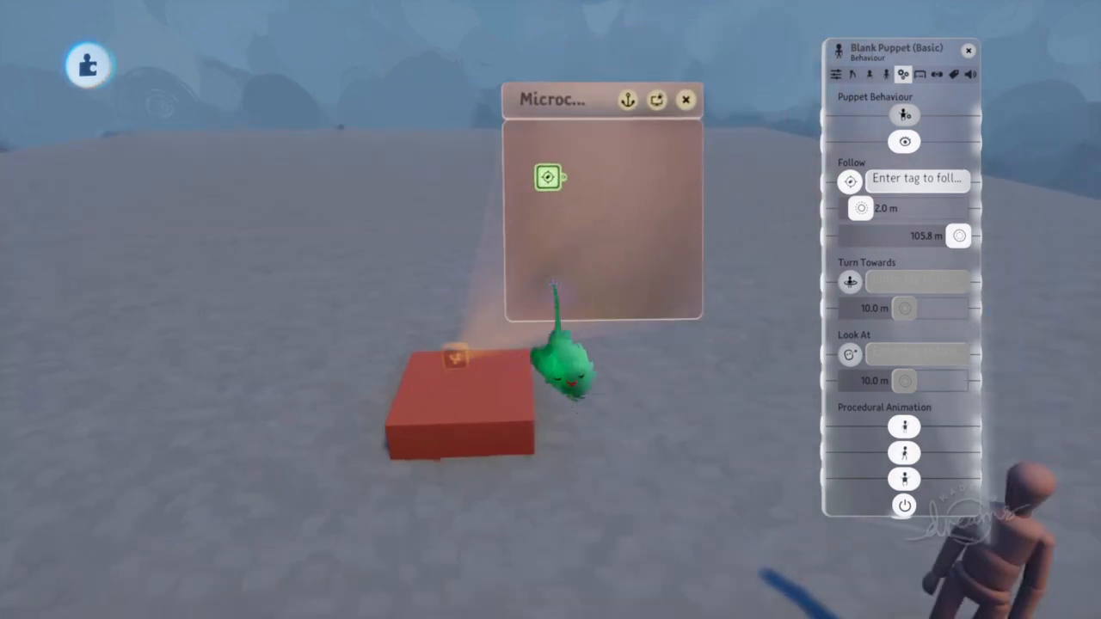
Step: Name the new tag gadget in the microchip 'Target' and confirm with Done
left_click(547, 176)
type("Ta")
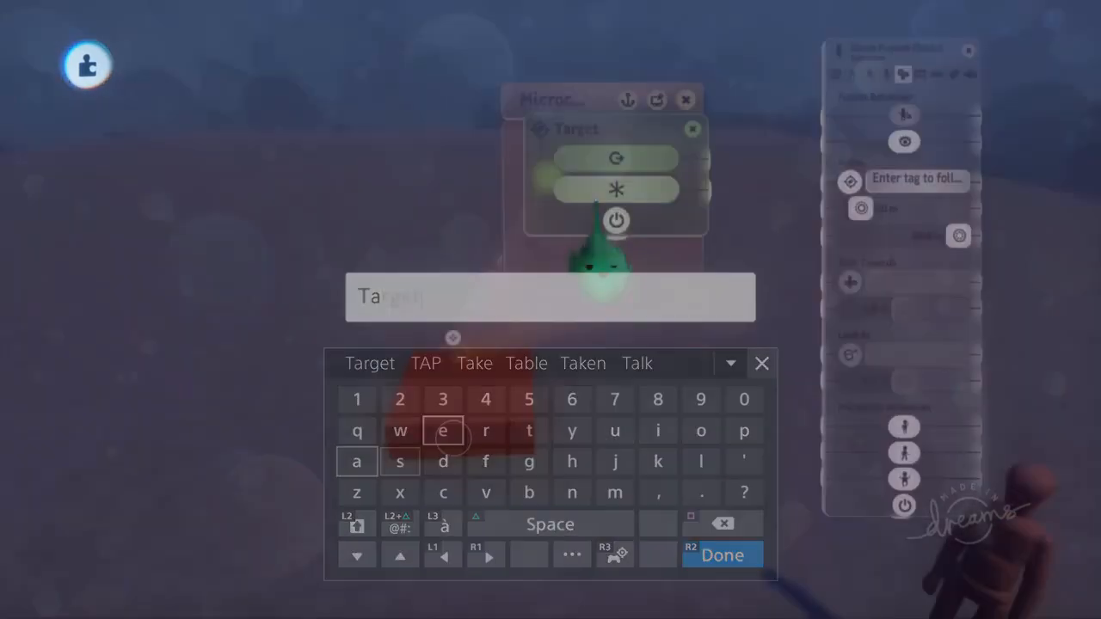
left_click(722, 554)
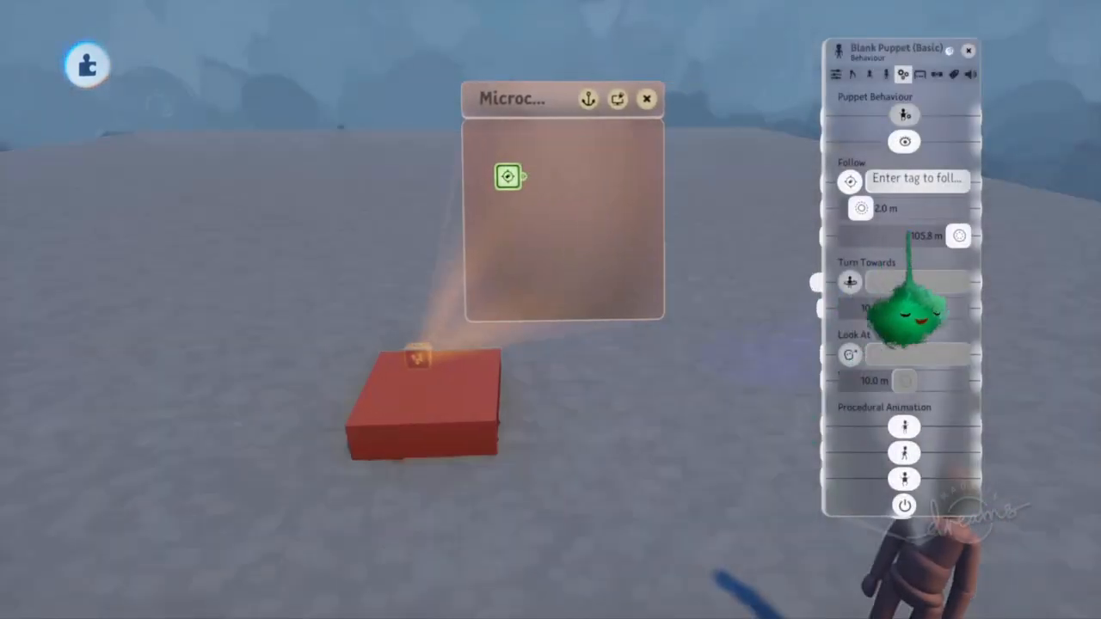
left_click(915, 179)
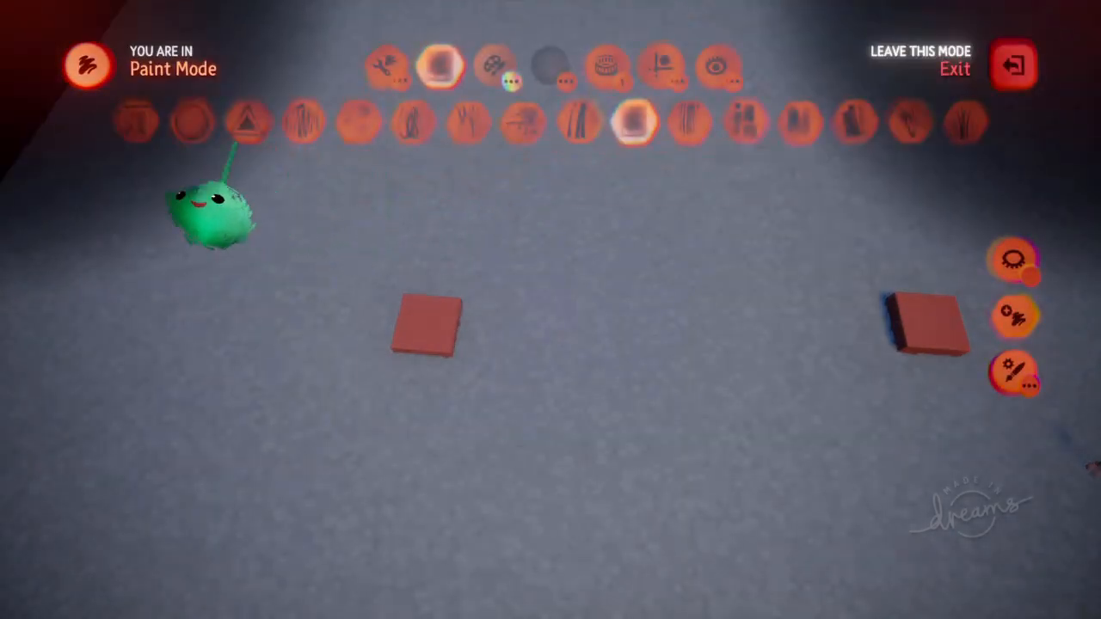
Step: Enter Paint Mode and choose a brush for painting the floor around the red pads
left_click(1013, 65)
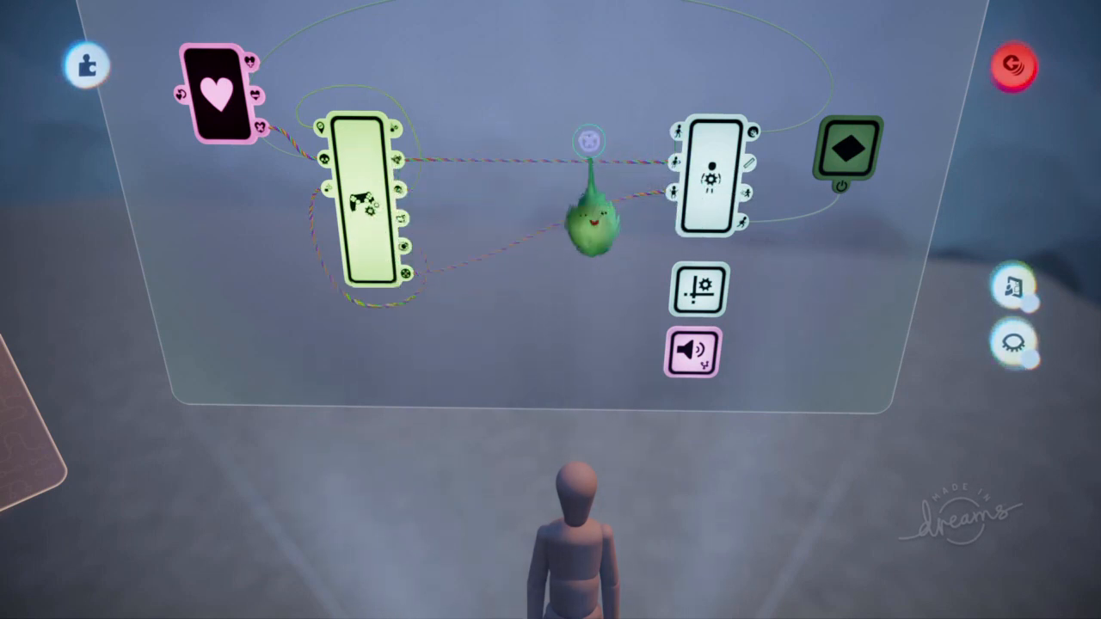
Step: Show the Puppet Interface's Inputs page and wire a movement input to the puppet
left_click(706, 172)
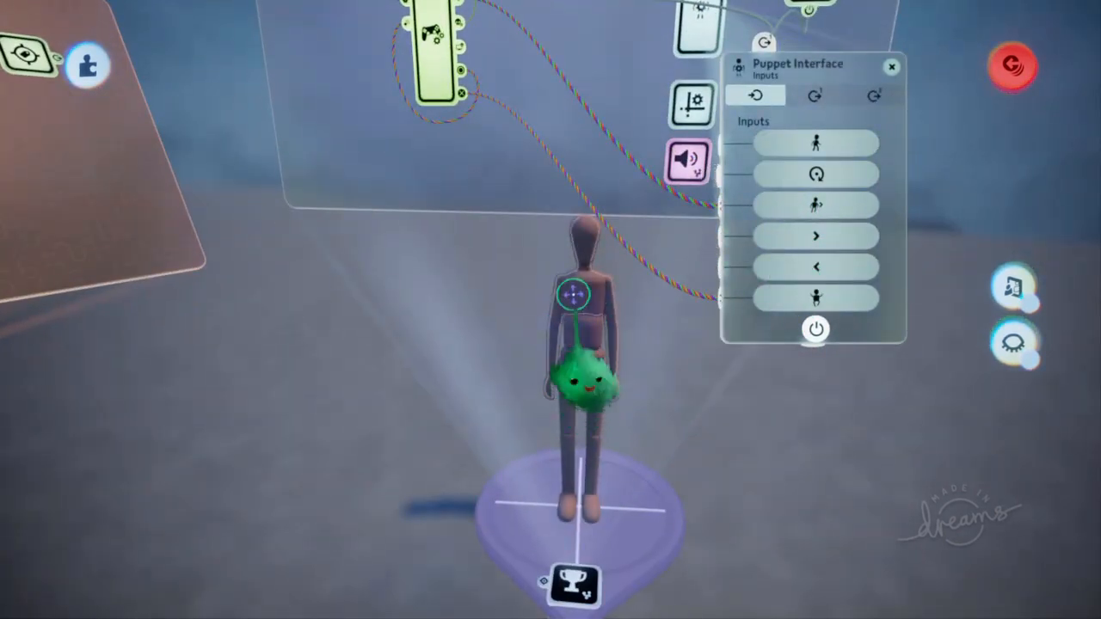
left_click_drag(582, 386, 829, 258)
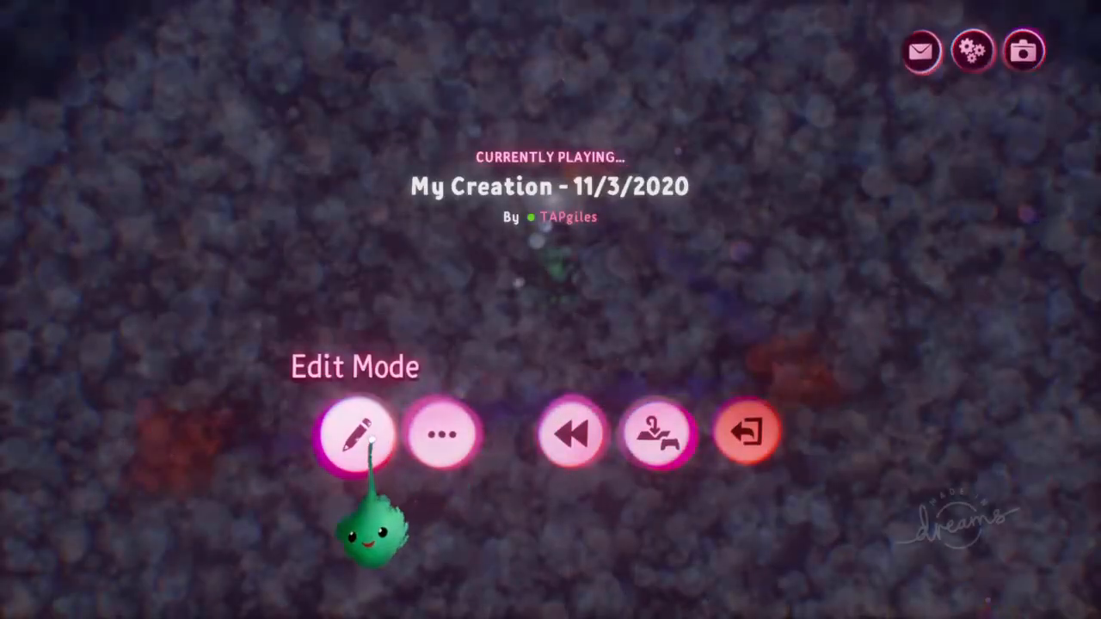
Step: Return to Edit Mode from the Currently Playing menu with the gadget collection ready
left_click(354, 433)
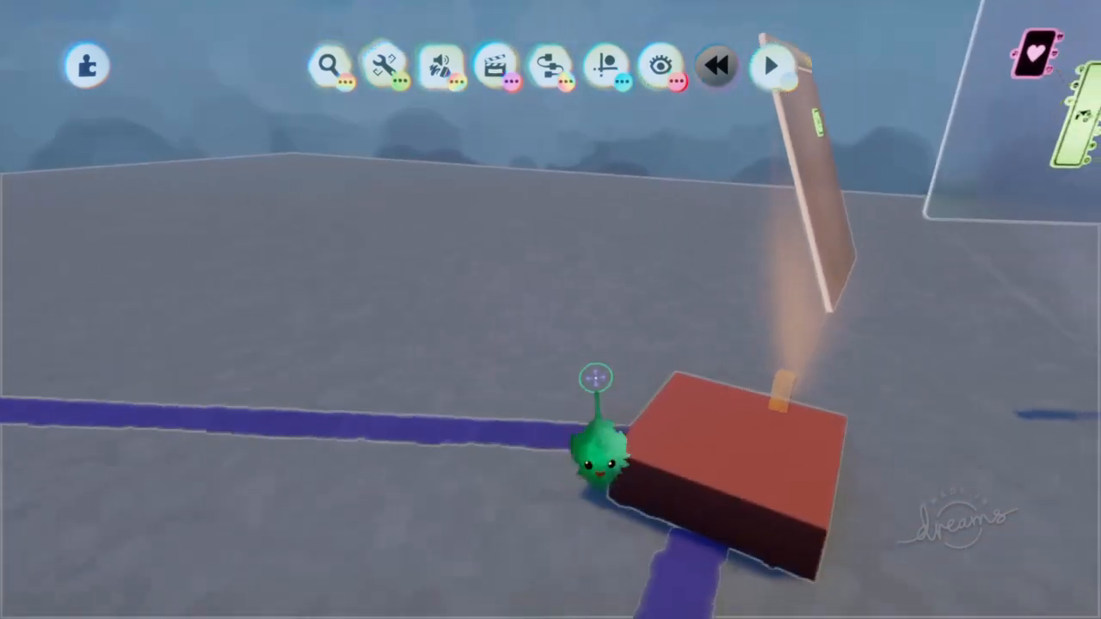
left_click(550, 65)
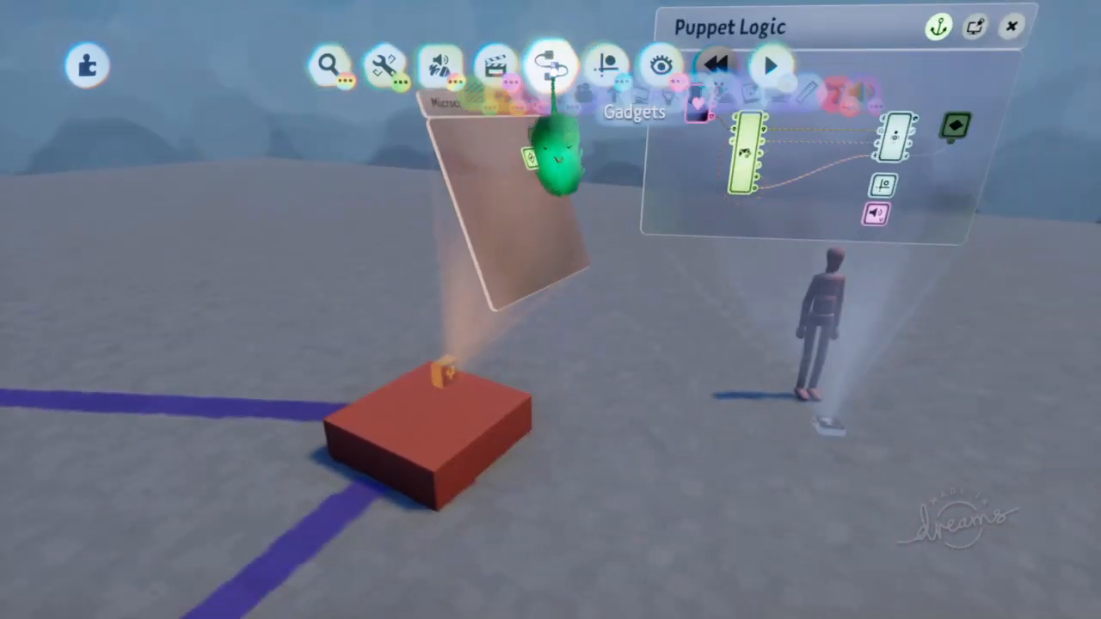
Step: Stamp a Trigger Zone on the puppet and set its Zone Shape to Sphere at its feet
left_click(549, 65)
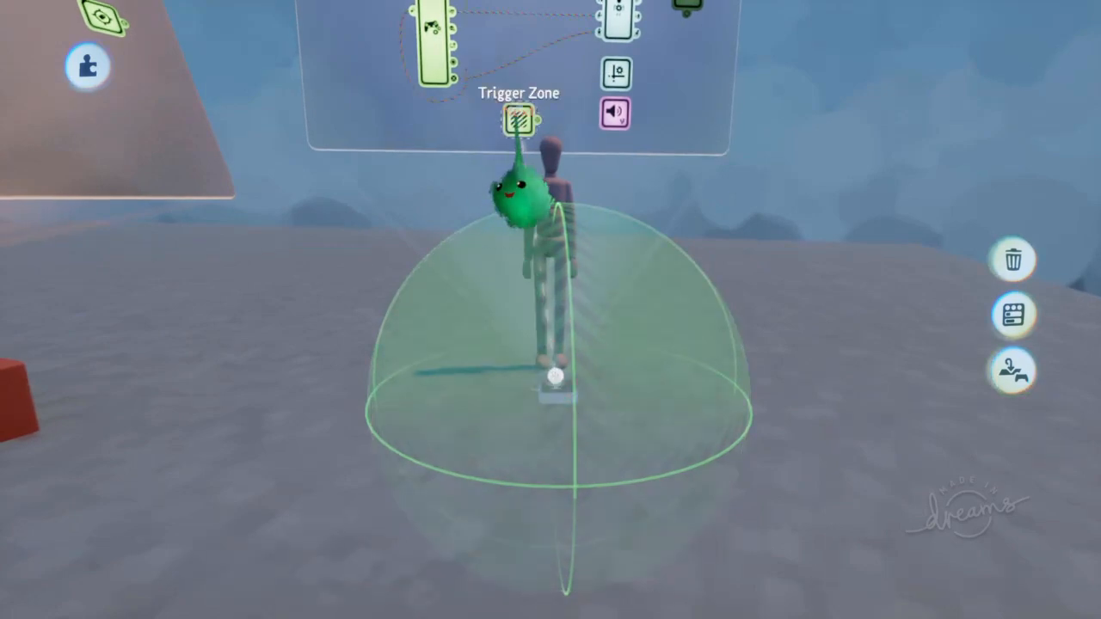
left_click(513, 120)
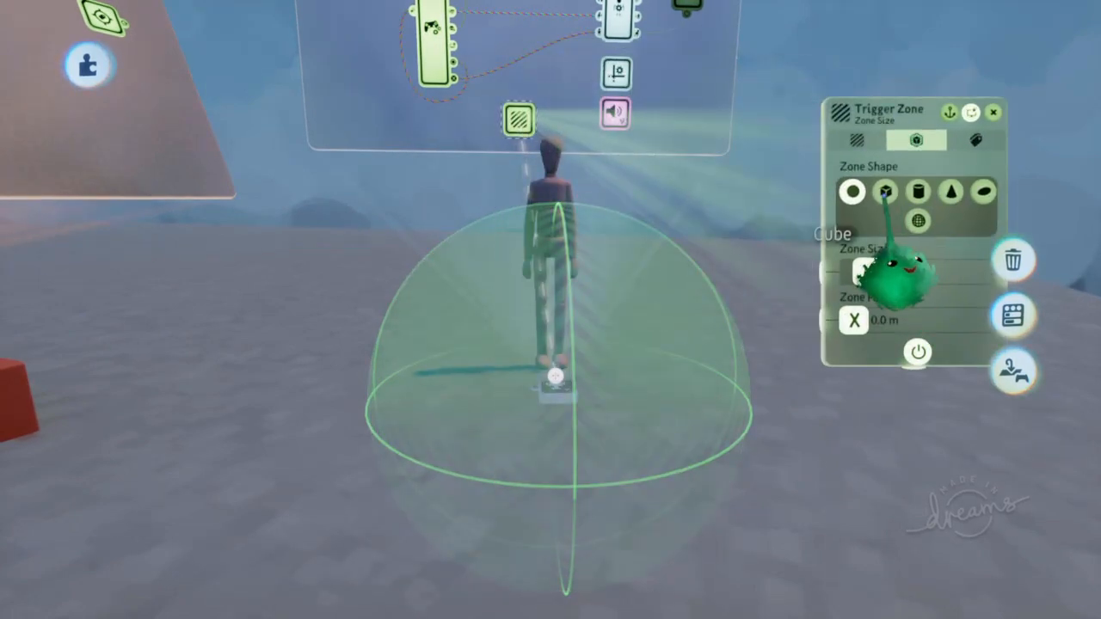
left_click(884, 193)
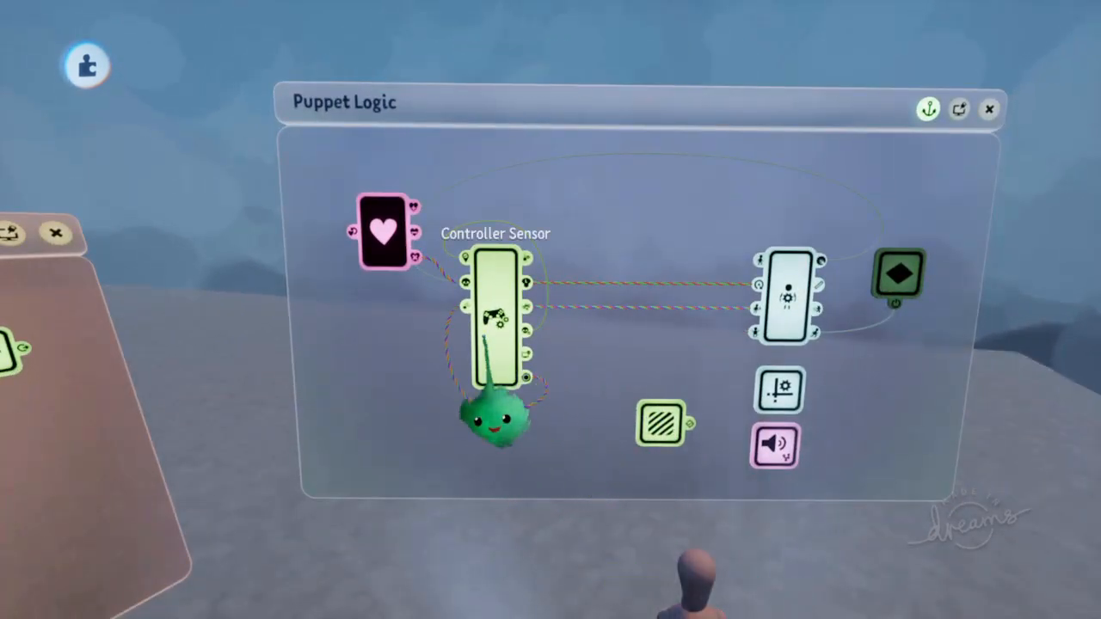
Step: Leave Puppet Logic and enter the microchip attached to the red pad on the path
left_click(495, 313)
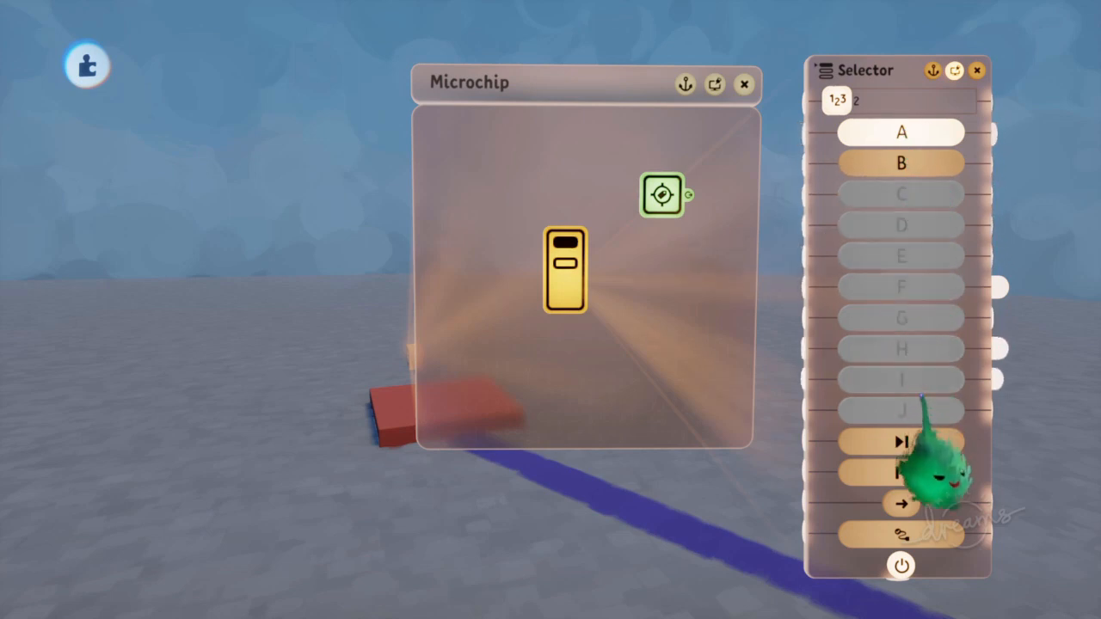
mouse_move(901, 131)
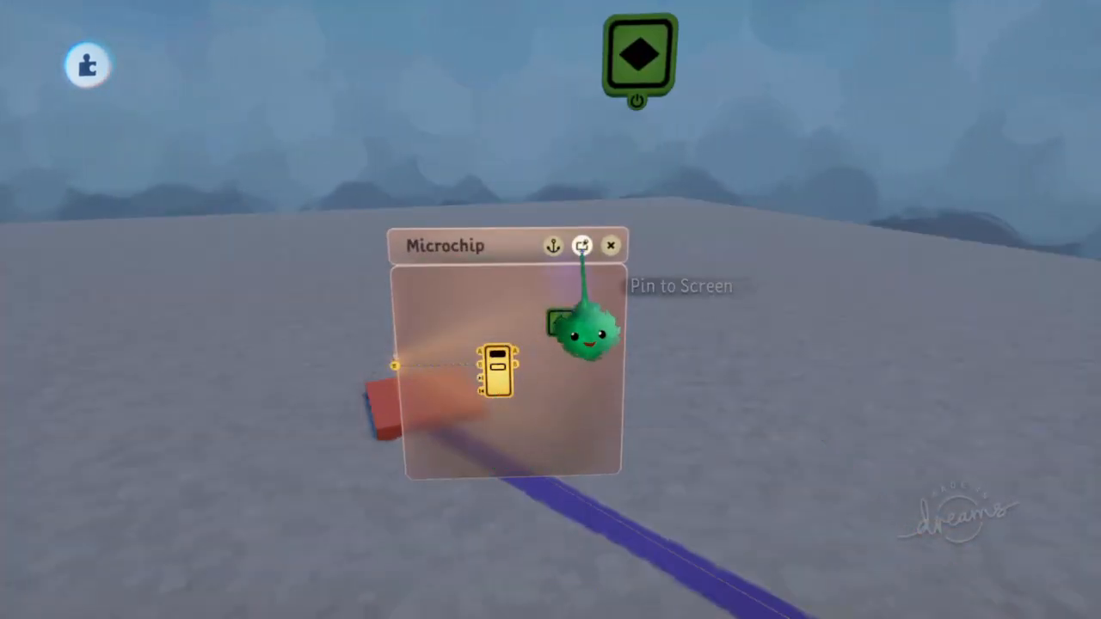
Step: Pin the path microchip to the screen and bring up the gadget collection
left_click(583, 244)
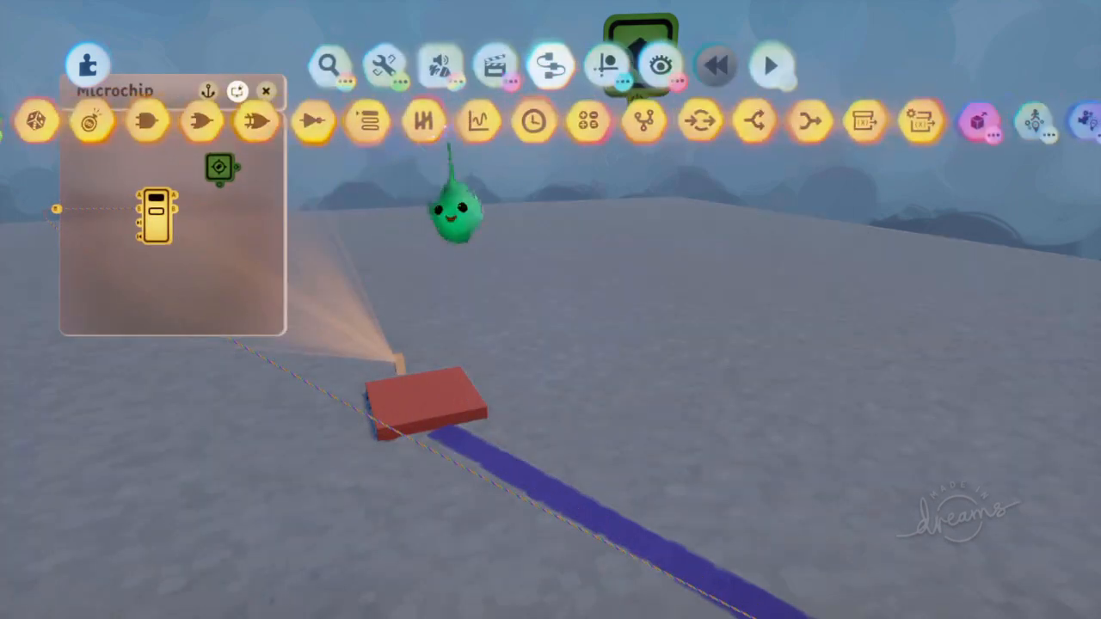
left_click(771, 65)
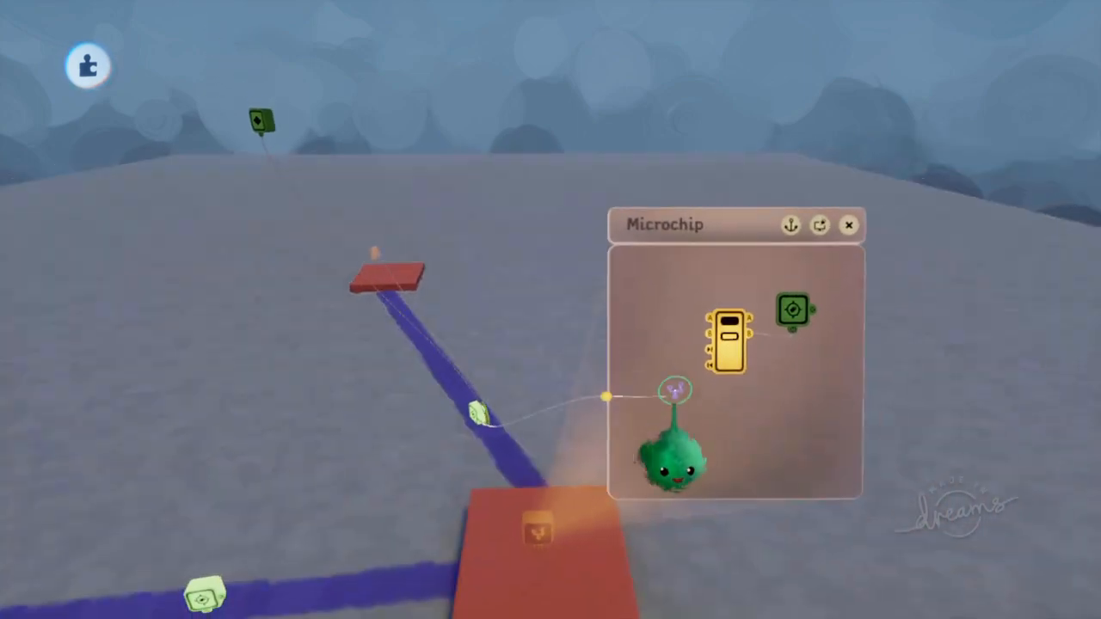
Step: Connect the microchip's wire to the node on the blue path
left_click(850, 223)
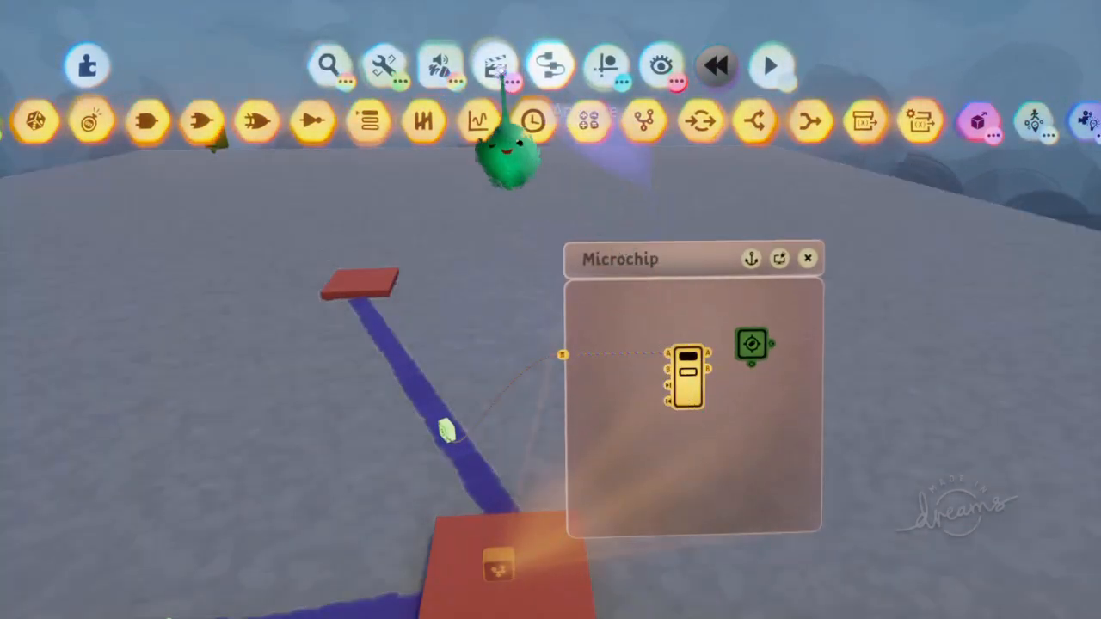
Step: Pick a Timeline gadget from the Gadgets category and place it near the path
left_click(771, 65)
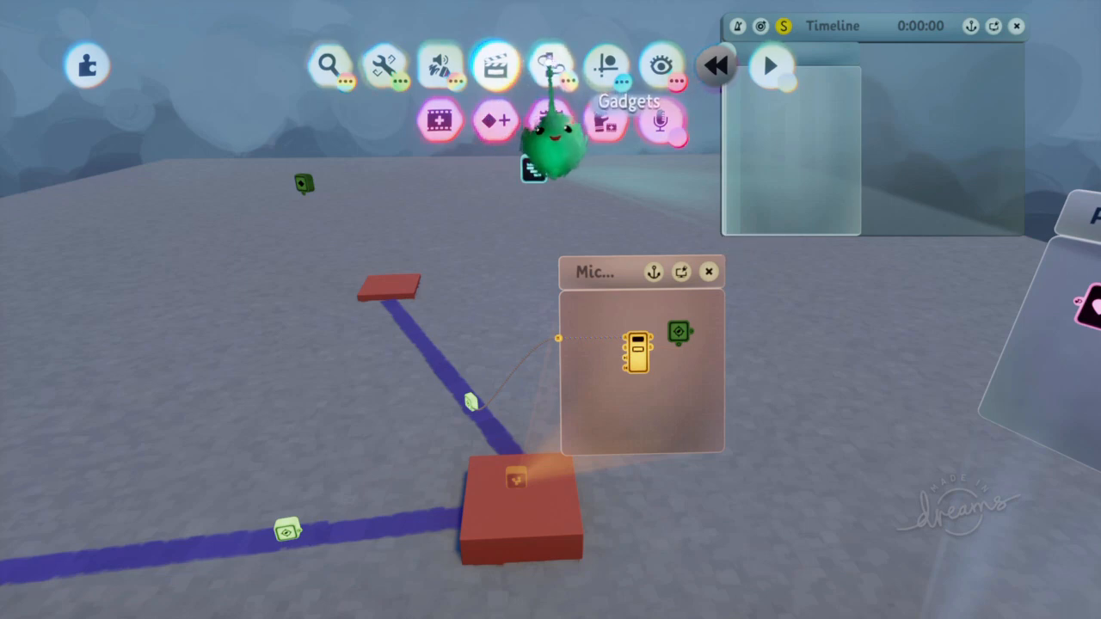
left_click(551, 66)
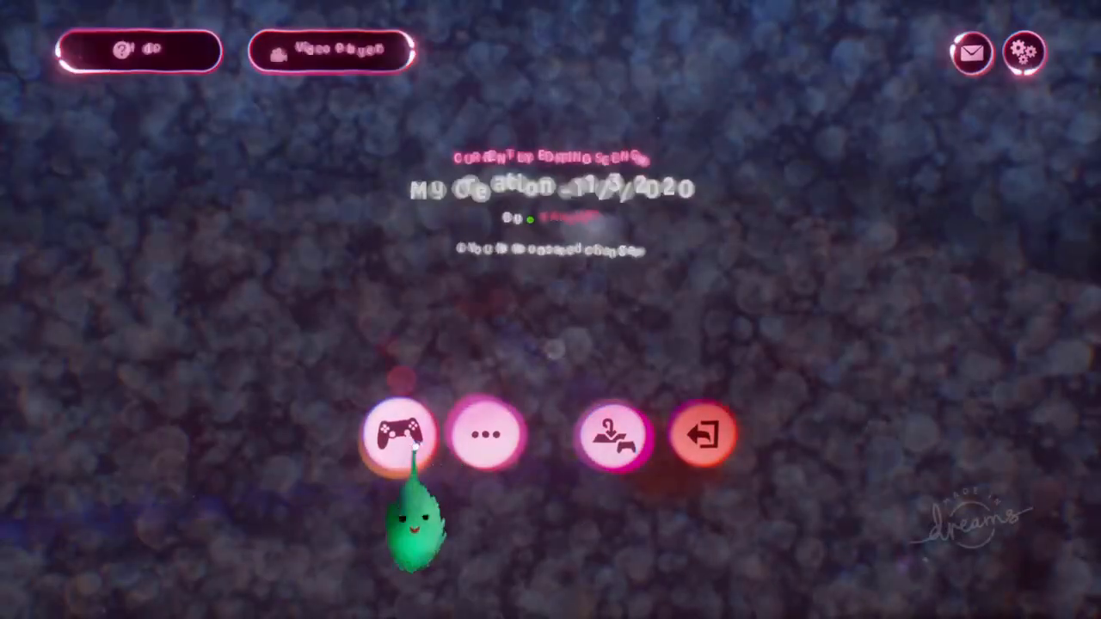
Step: Enter Play Mode from the Dreams menu to test, then return to the creation
left_click(399, 433)
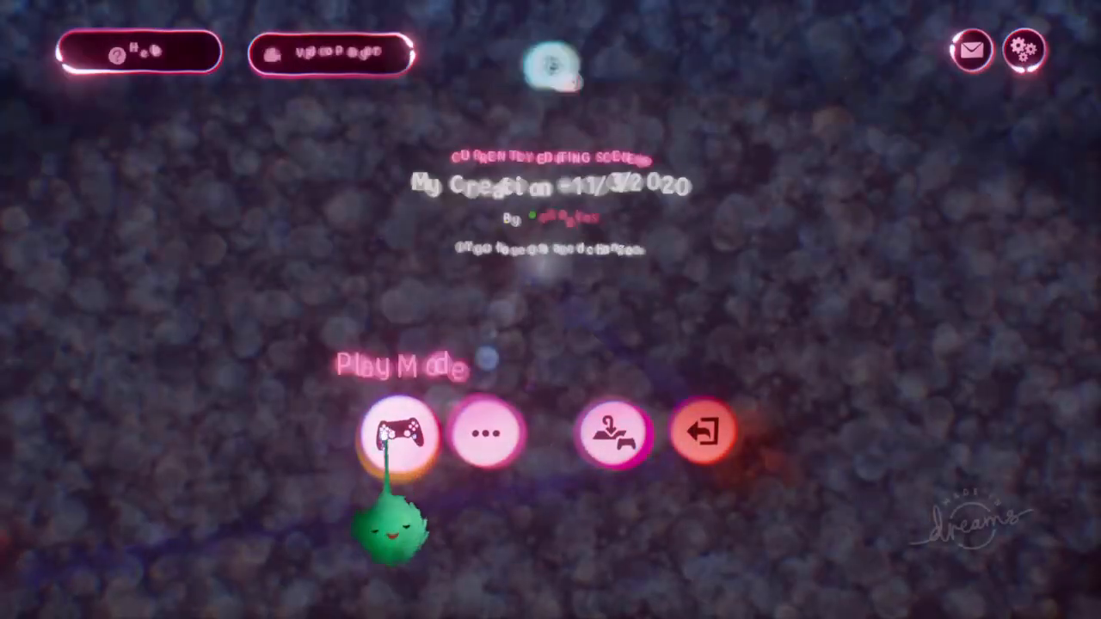
left_click(399, 433)
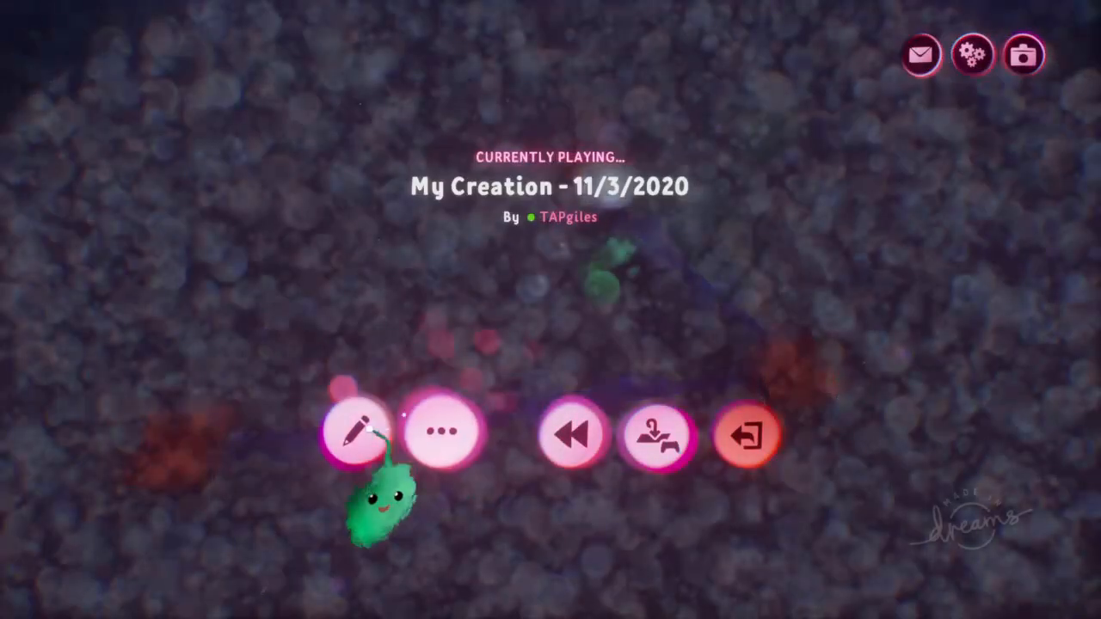
left_click(348, 434)
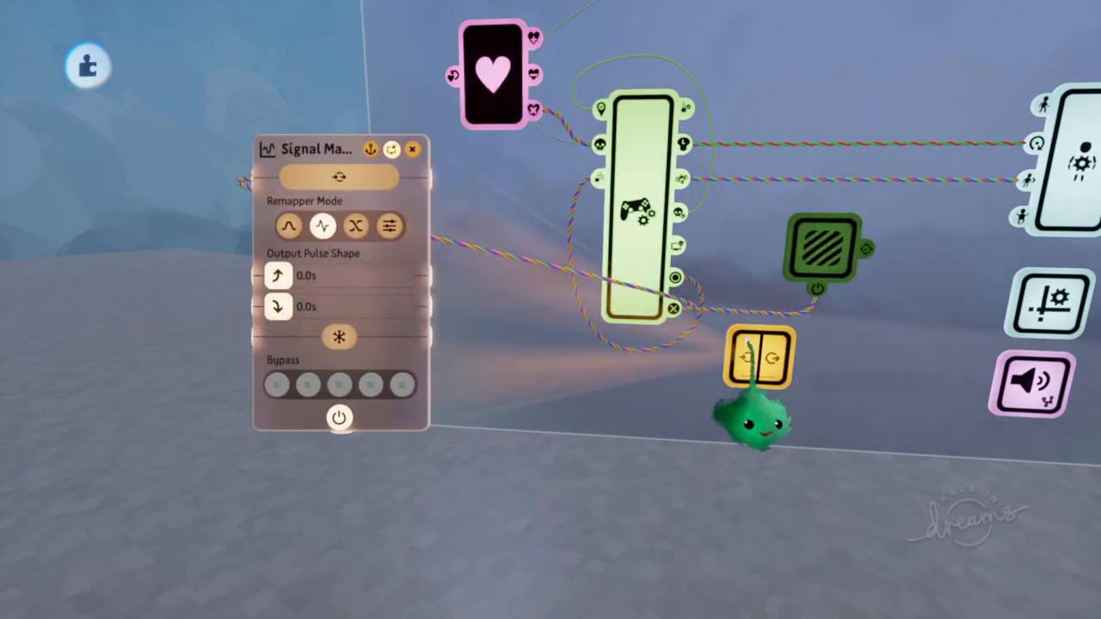
mouse_move(322, 226)
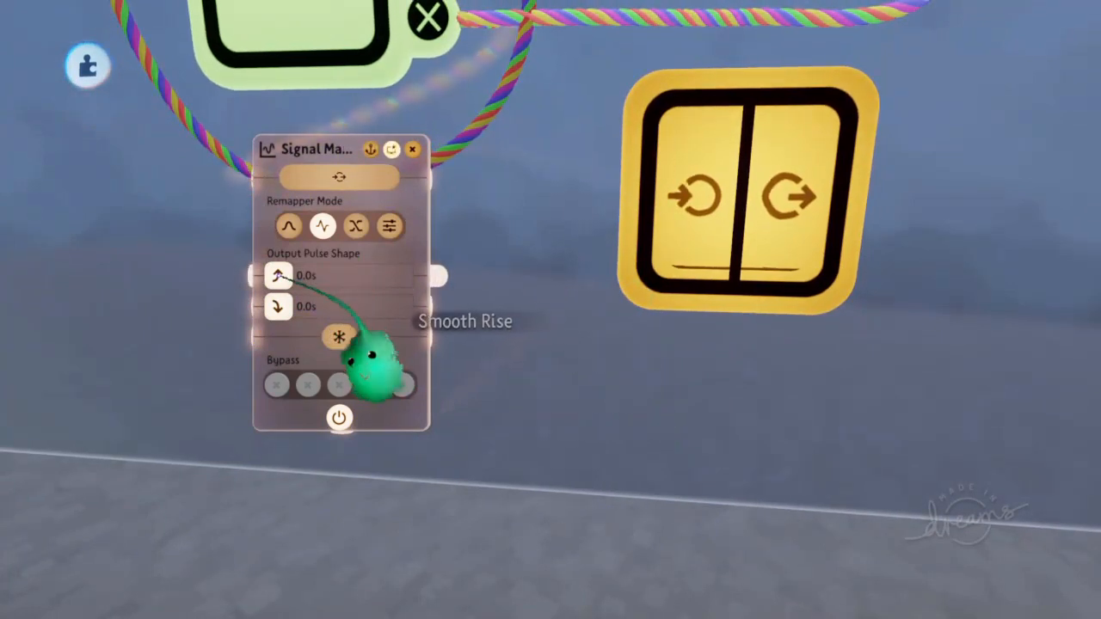
mouse_move(688, 336)
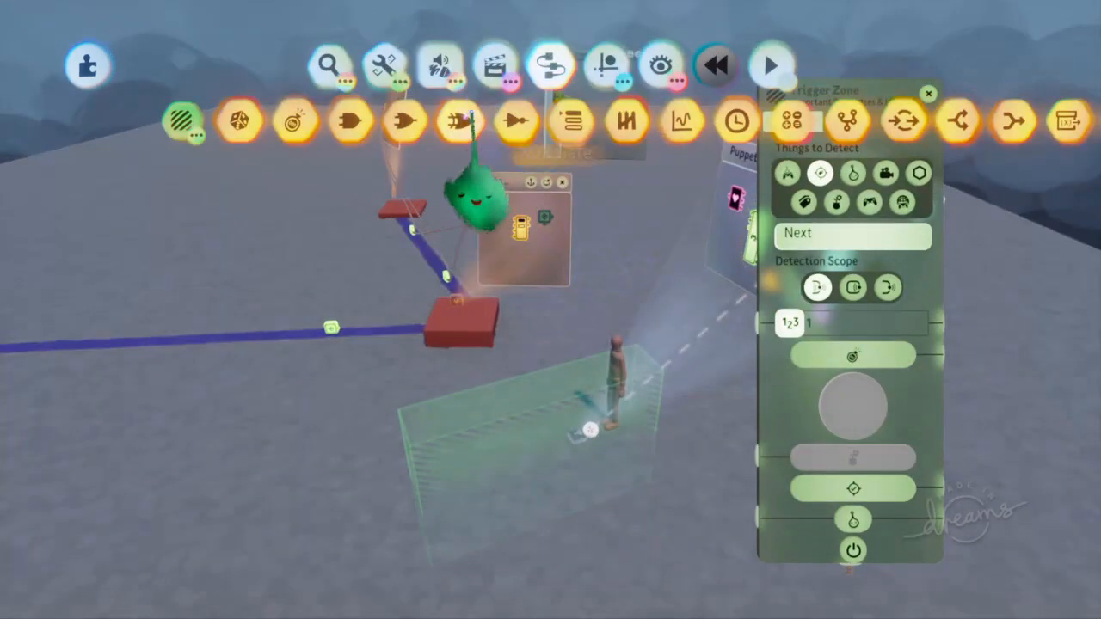
Step: Place a Trigger Zone gadget around the puppet and bring up its Important Properties page
left_click(771, 65)
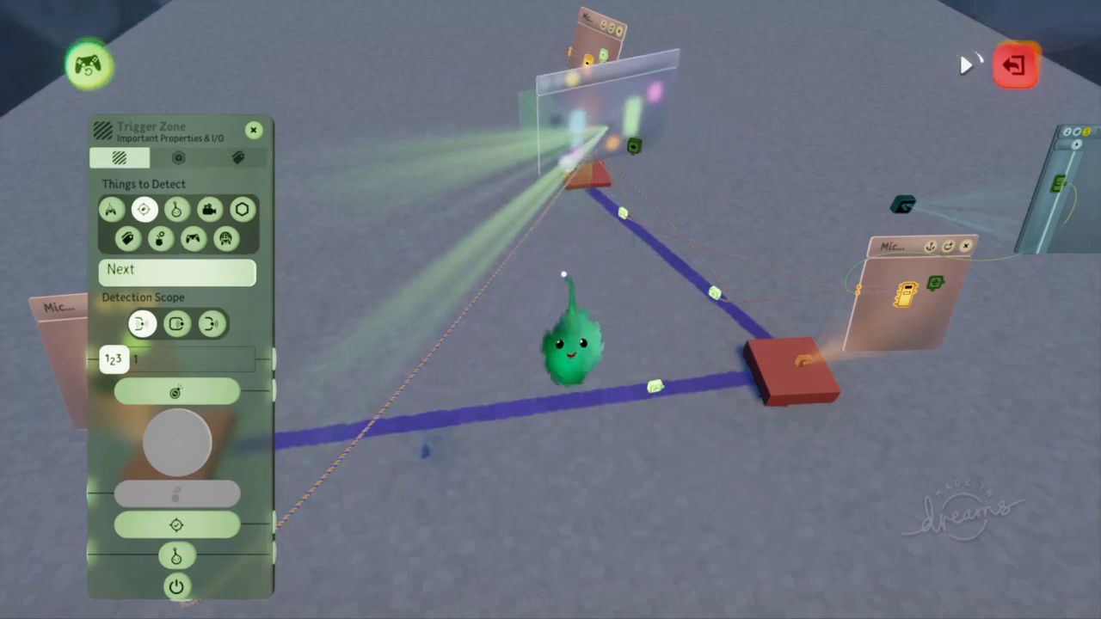
left_click(253, 129)
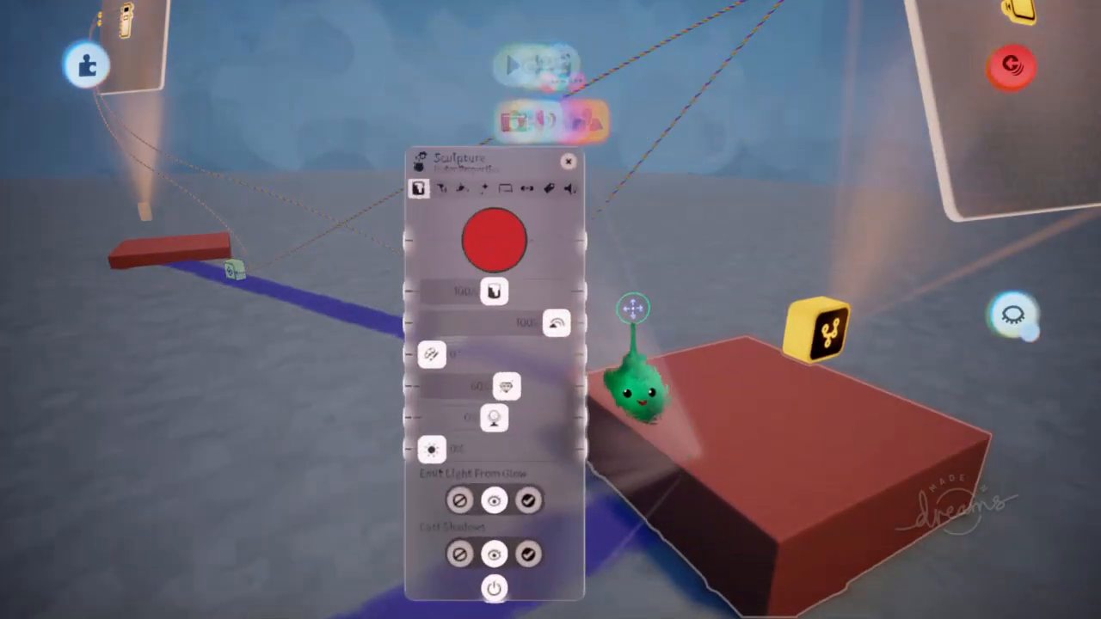
Step: Select the red path-node block and bring up its Sculpture tweak menu
left_click(547, 188)
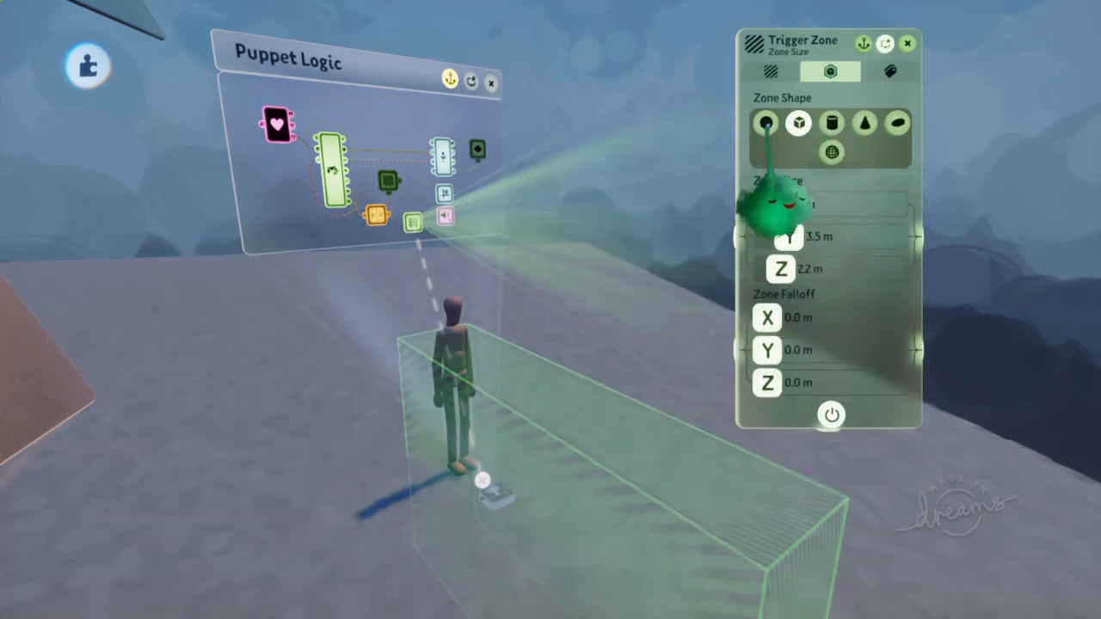
Step: Make the trigger zone a 0.7 m sphere sitting around the puppet's feet
left_click(763, 124)
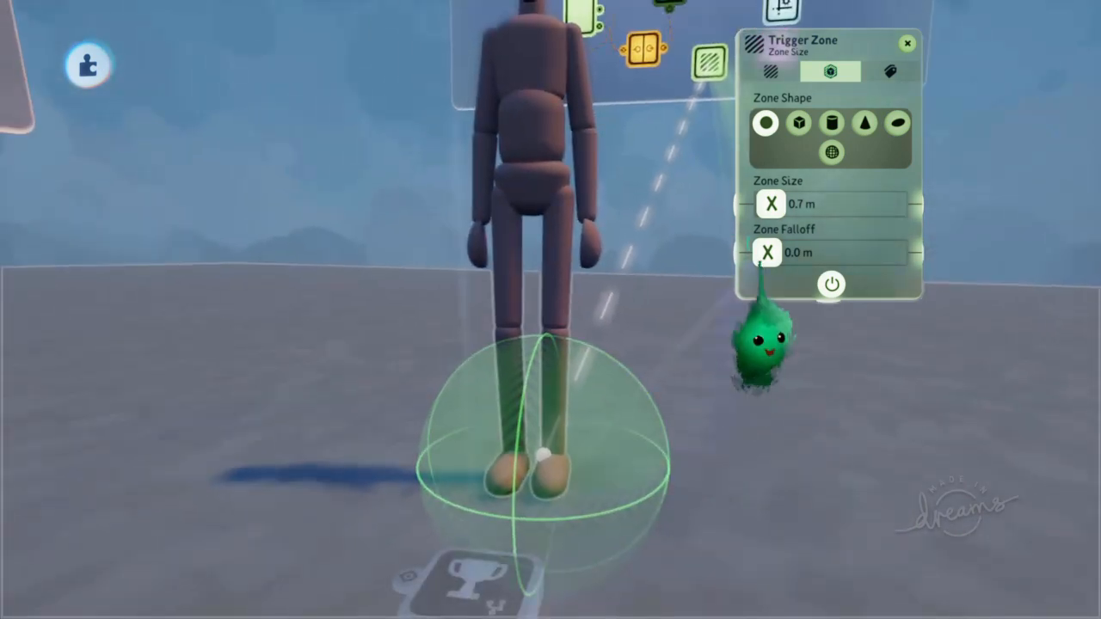
left_click(770, 72)
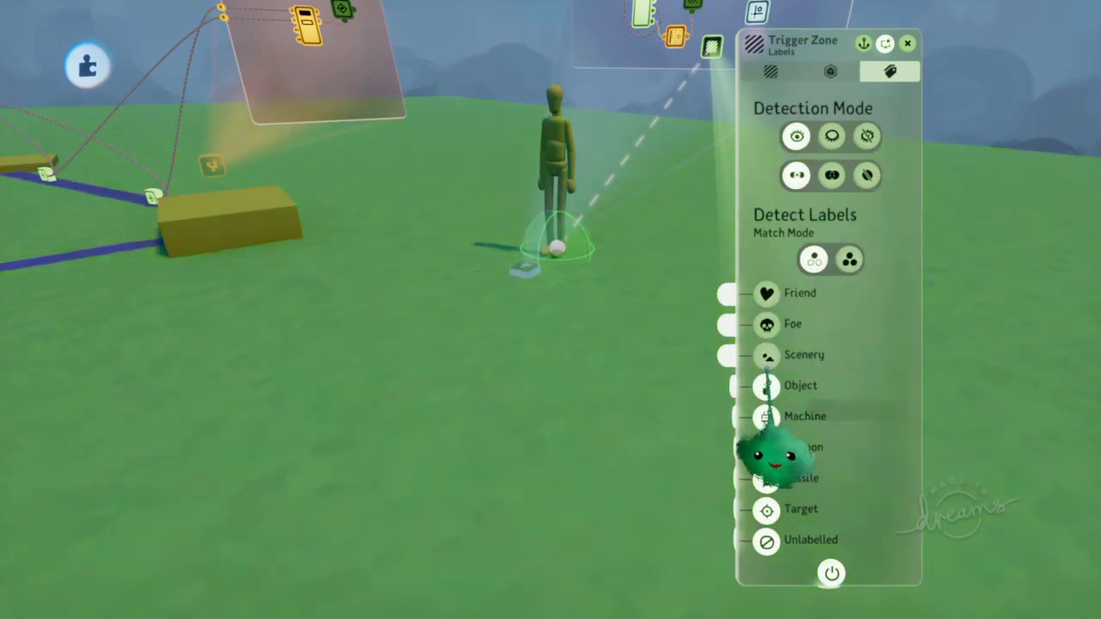
Step: Enable the Scenery label under Detect Labels so only scenery is detected
left_click(726, 292)
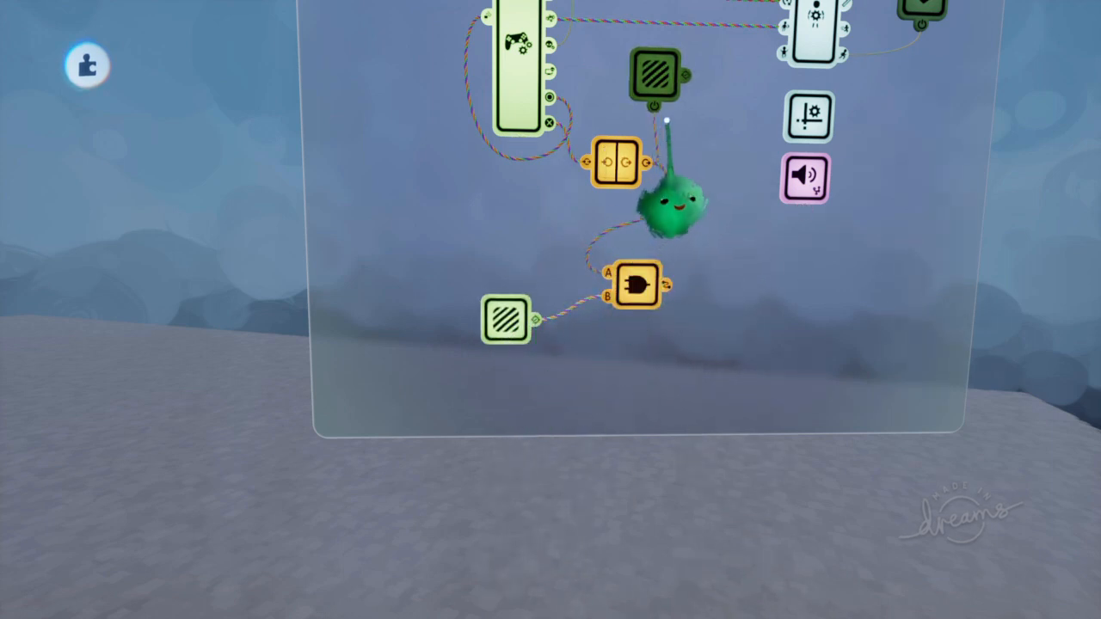
Step: Move the trigger zone chip beside the AND gate joining it with the X-press signal
left_click_drag(653, 72, 731, 296)
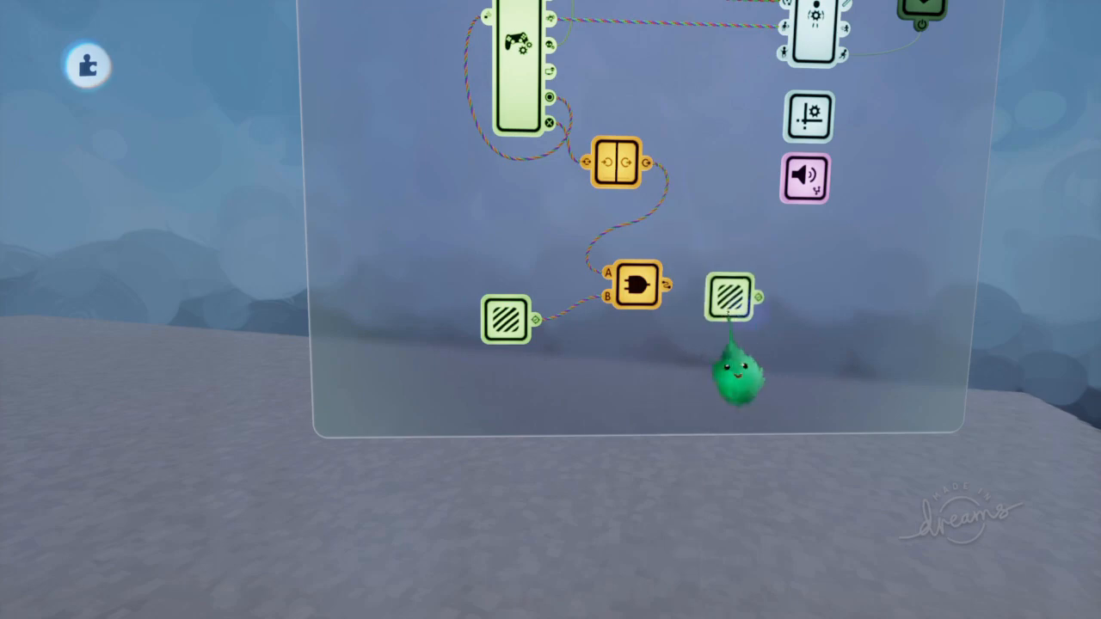